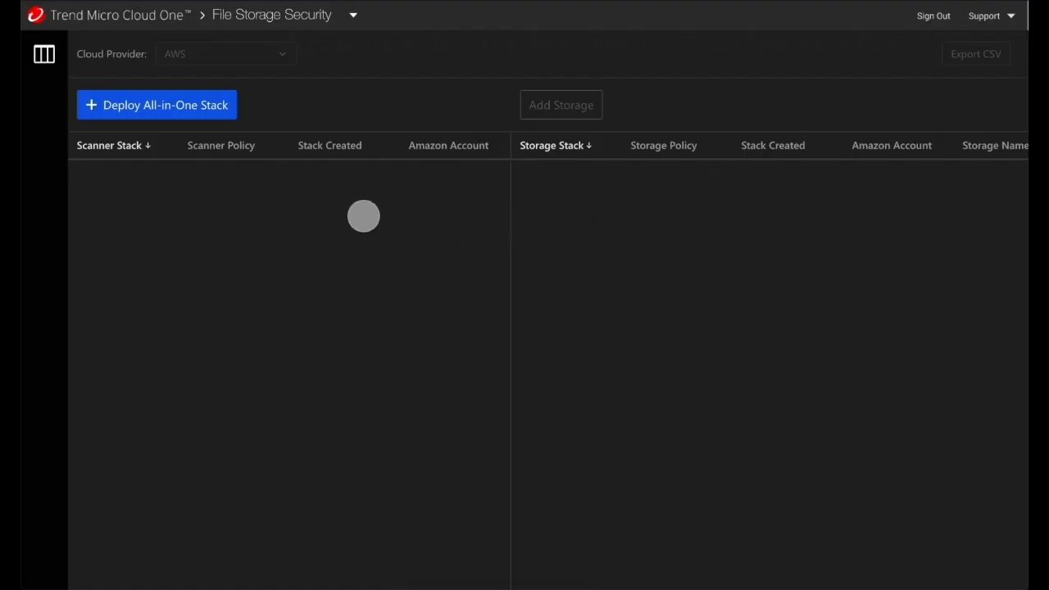
mouse_move(157, 105)
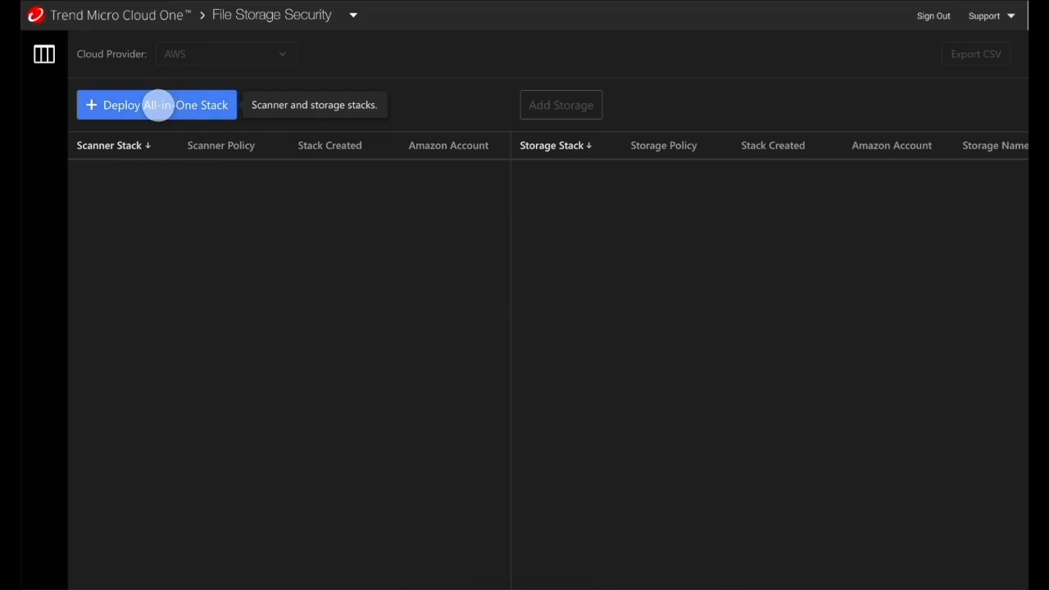
- Open the all-in-one stack deployment and launch the scanner and storage stacks in AWS
left_click(156, 105)
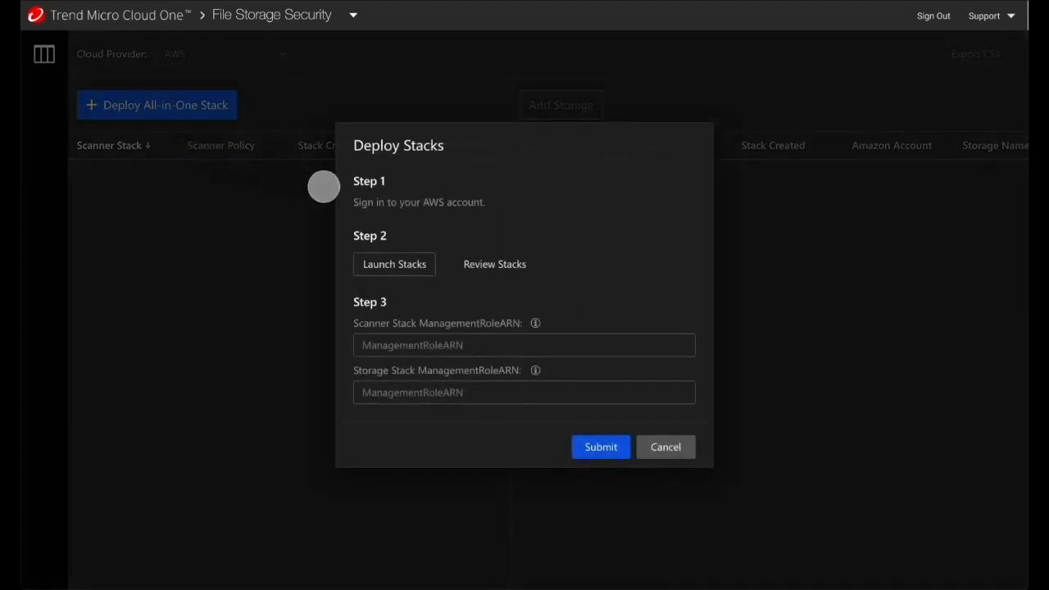
left_click(394, 264)
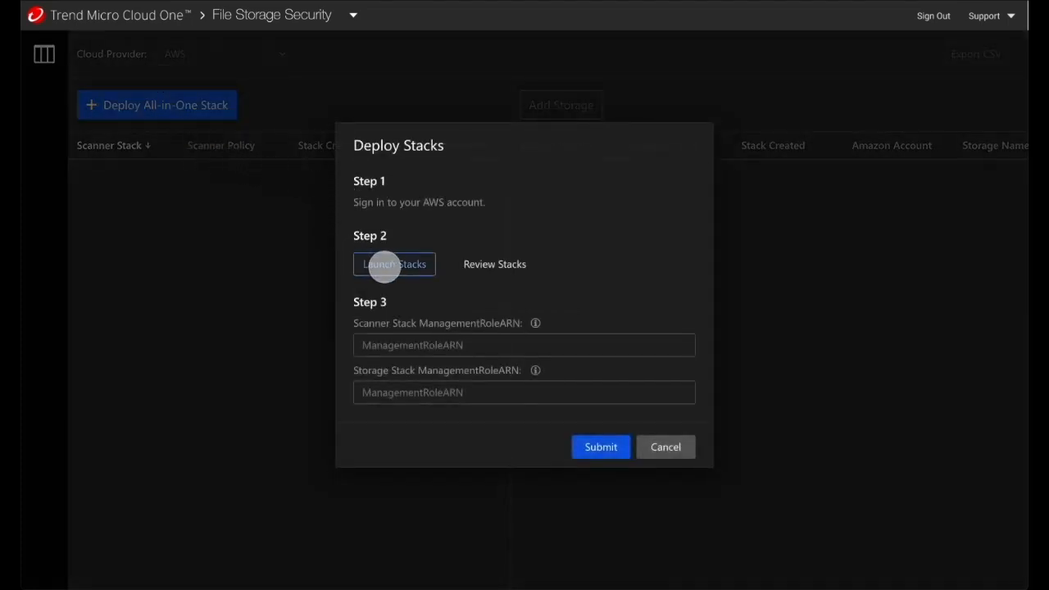
- Review the FileStorageSecurity-All-In-One-Stack quick-create form and acknowledge IAM resource creation
left_click(395, 263)
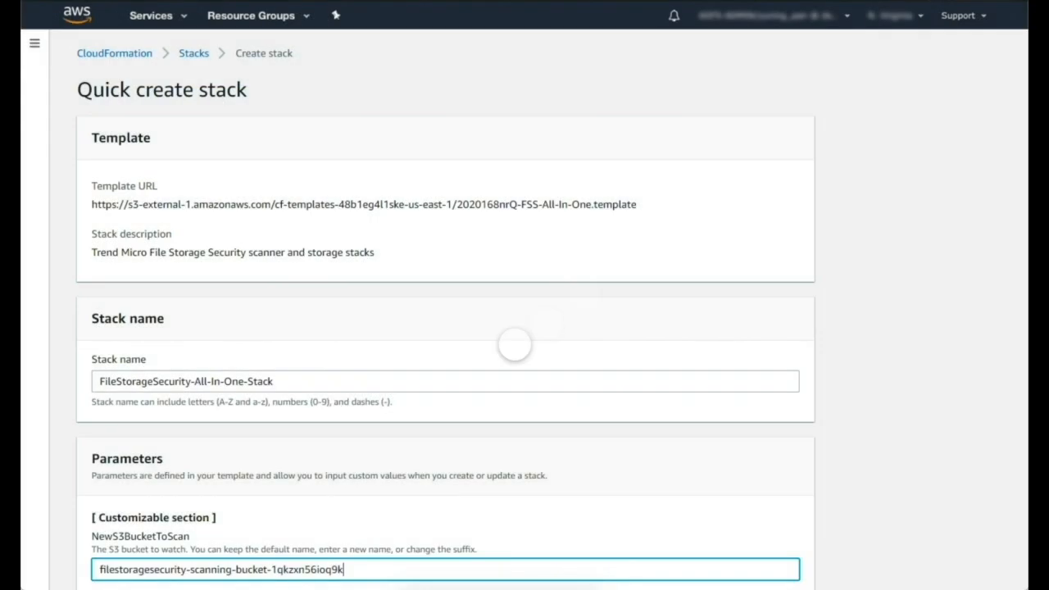
scroll("down", 3)
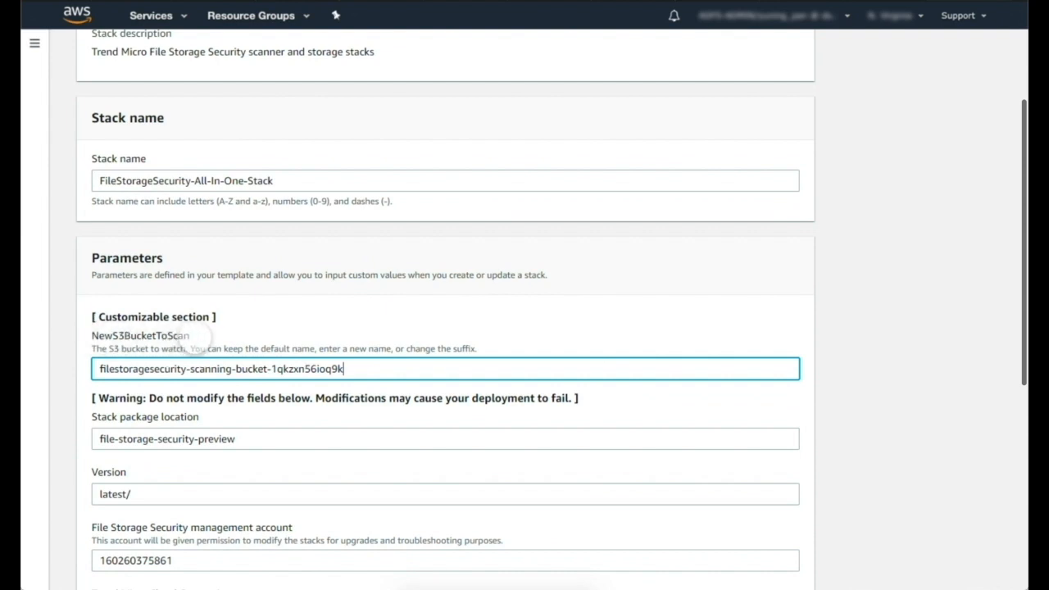
scroll("down", 3)
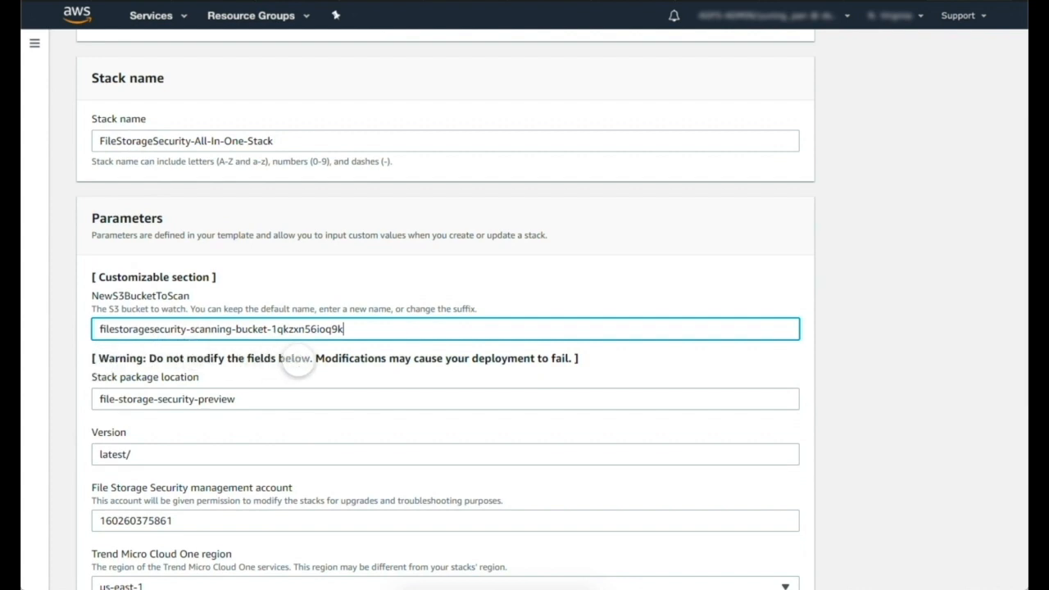
scroll("down", 3)
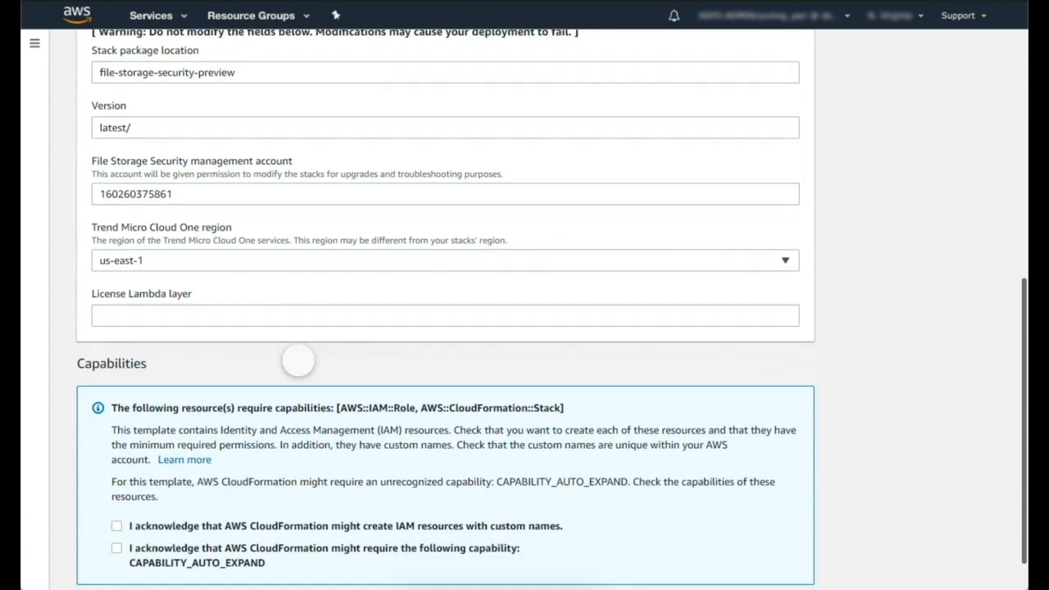
scroll("down", 3)
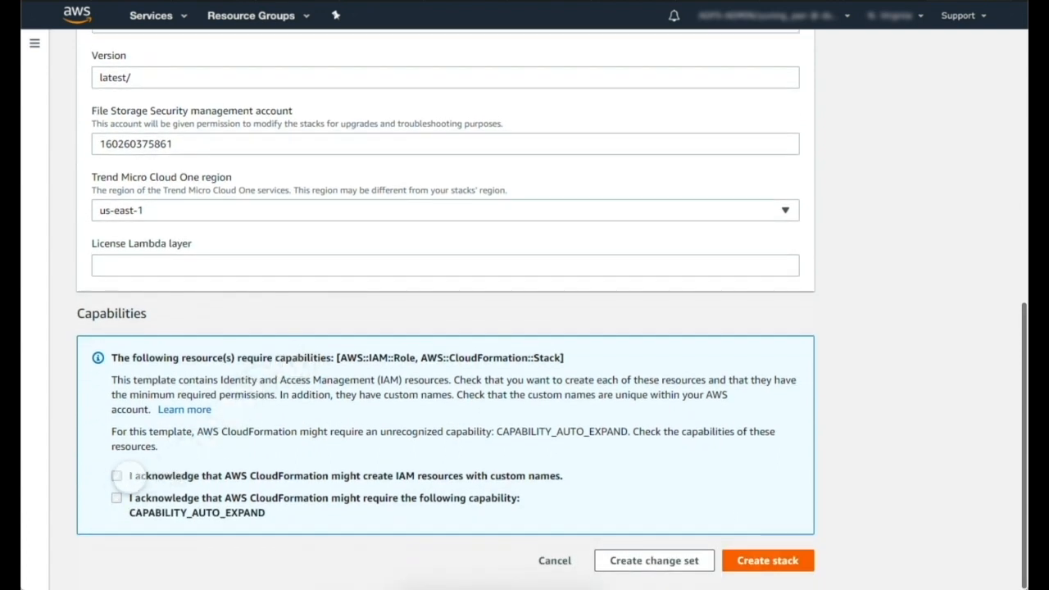
left_click(767, 560)
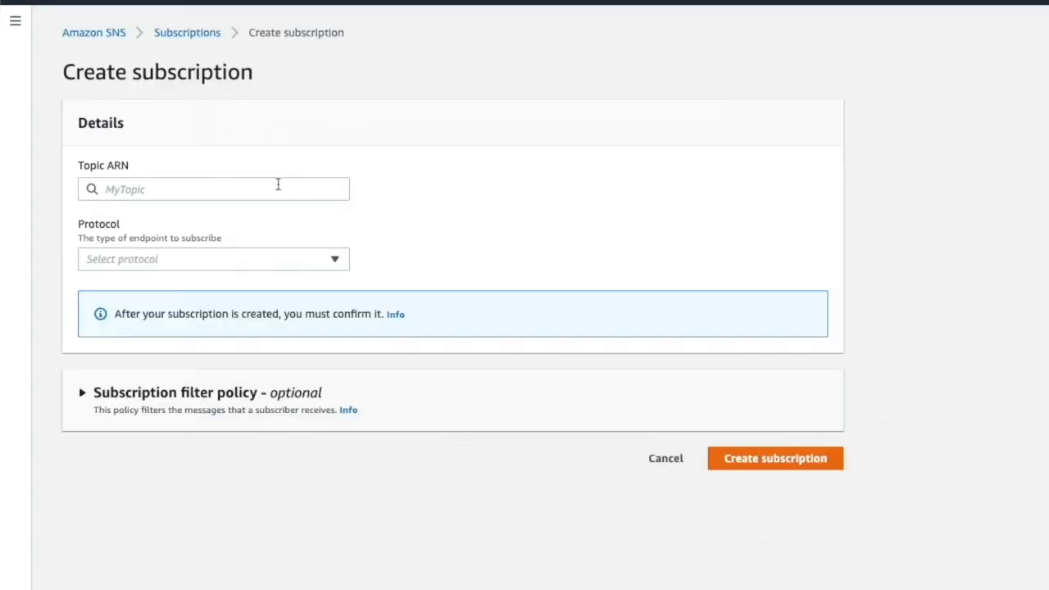
- List the SNS subscription protocol options after entering the topic ARN
left_click(213, 259)
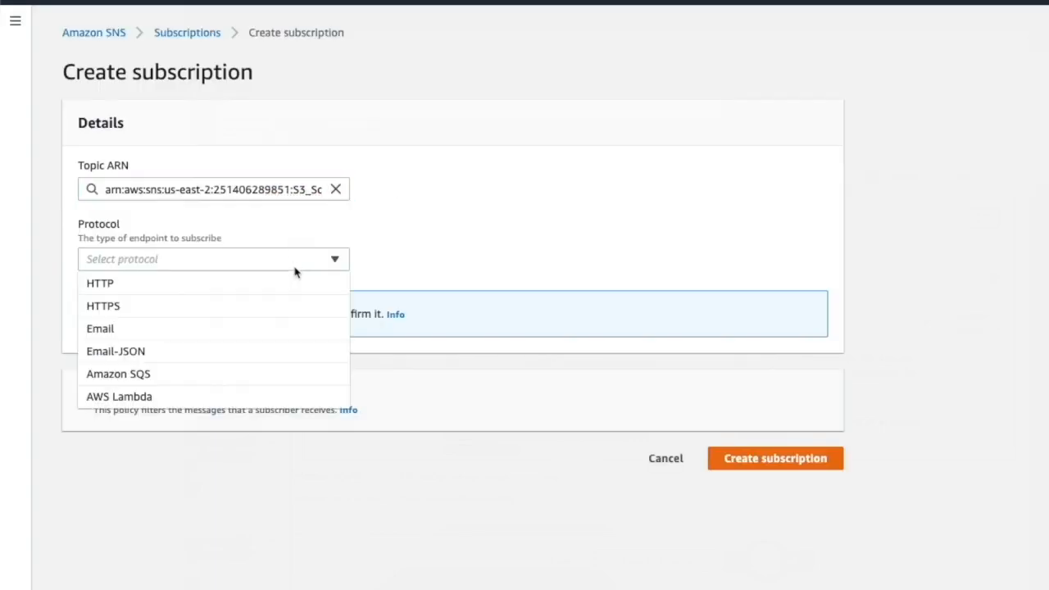
mouse_move(301, 309)
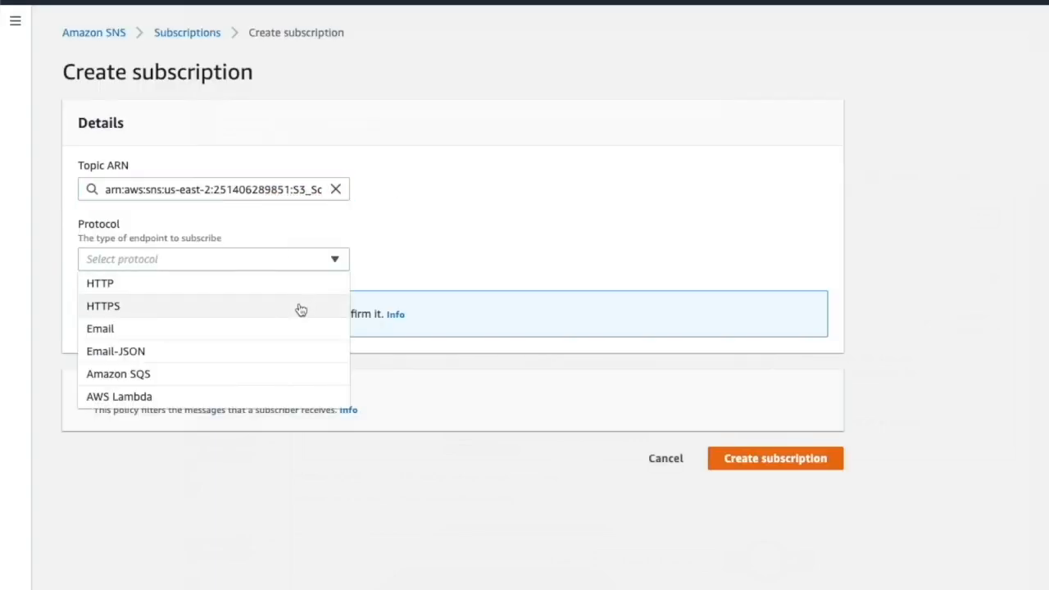
mouse_move(322, 371)
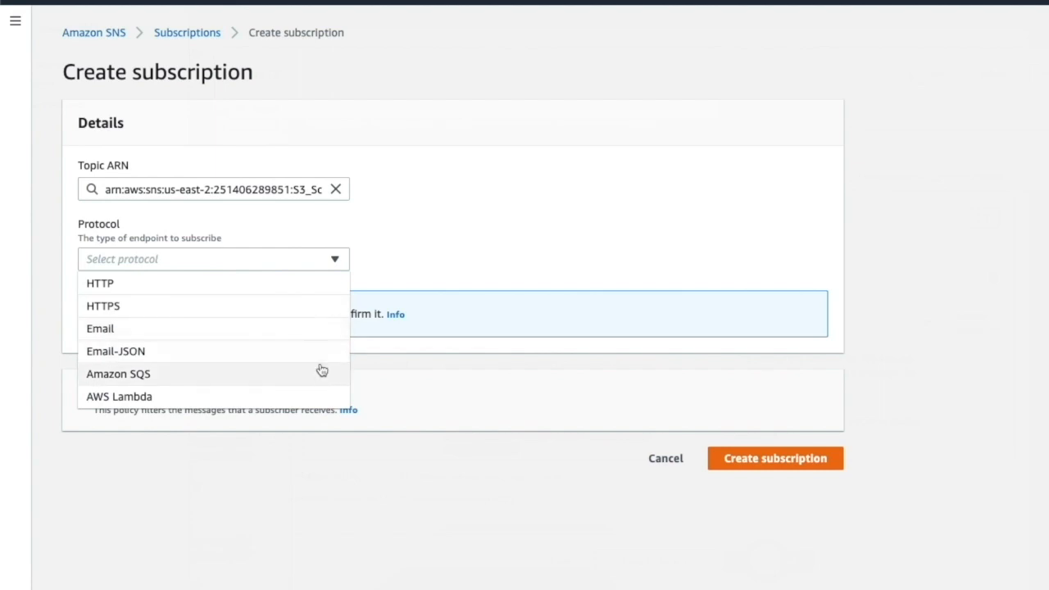
mouse_move(331, 396)
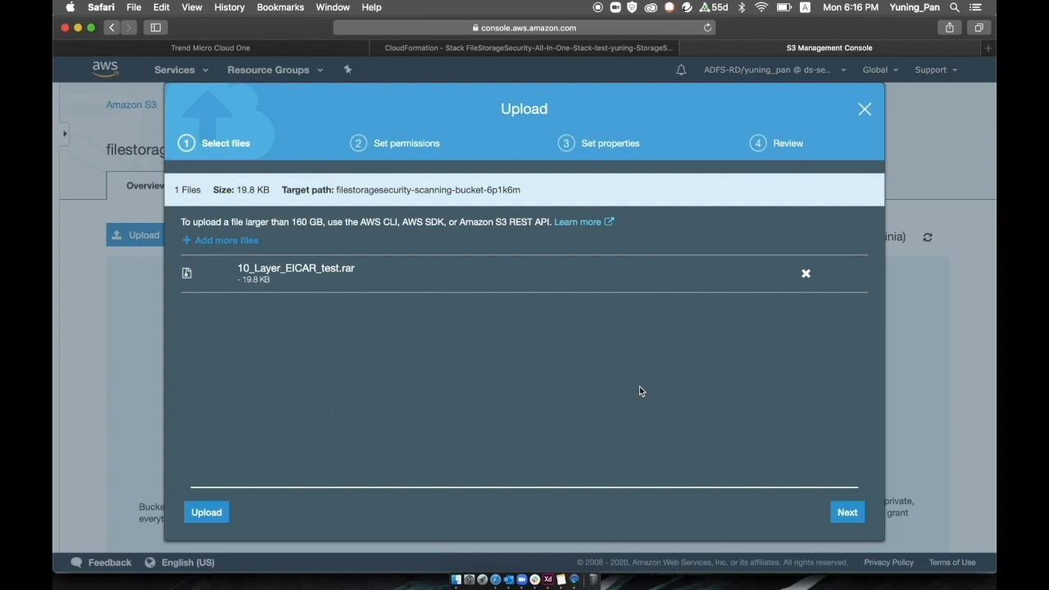
mouse_move(696, 428)
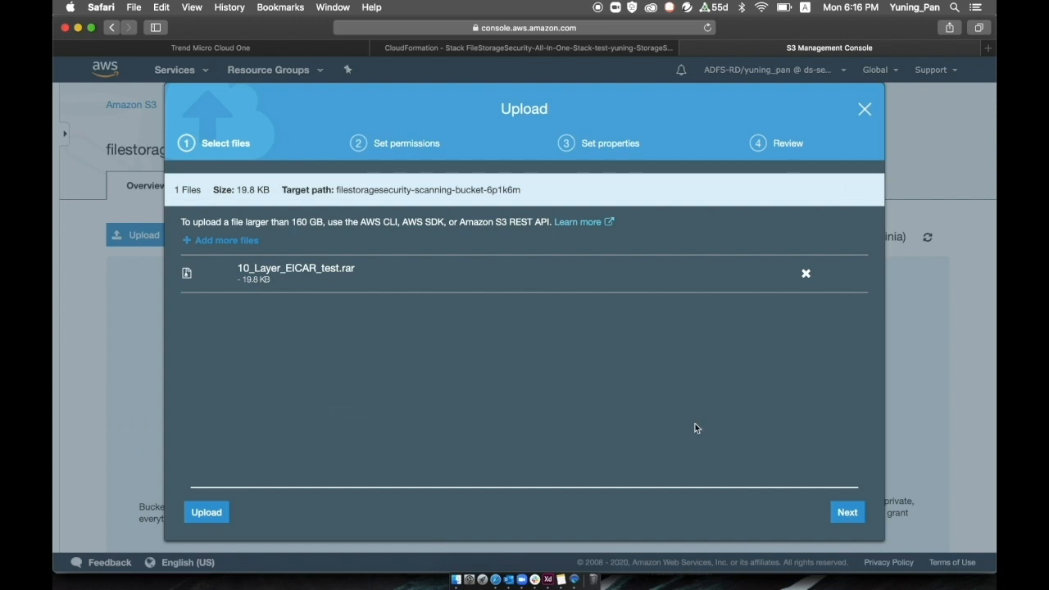
- Upload 10_Layer_EICAR_test.rar to the scanning bucket with default permissions and Standard storage
left_click(848, 512)
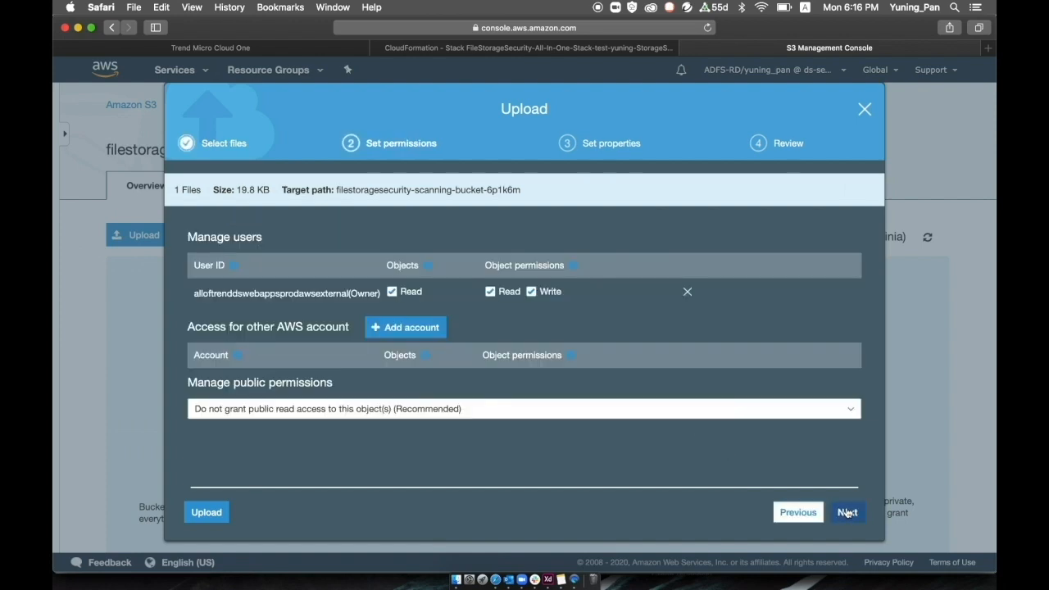
left_click(848, 511)
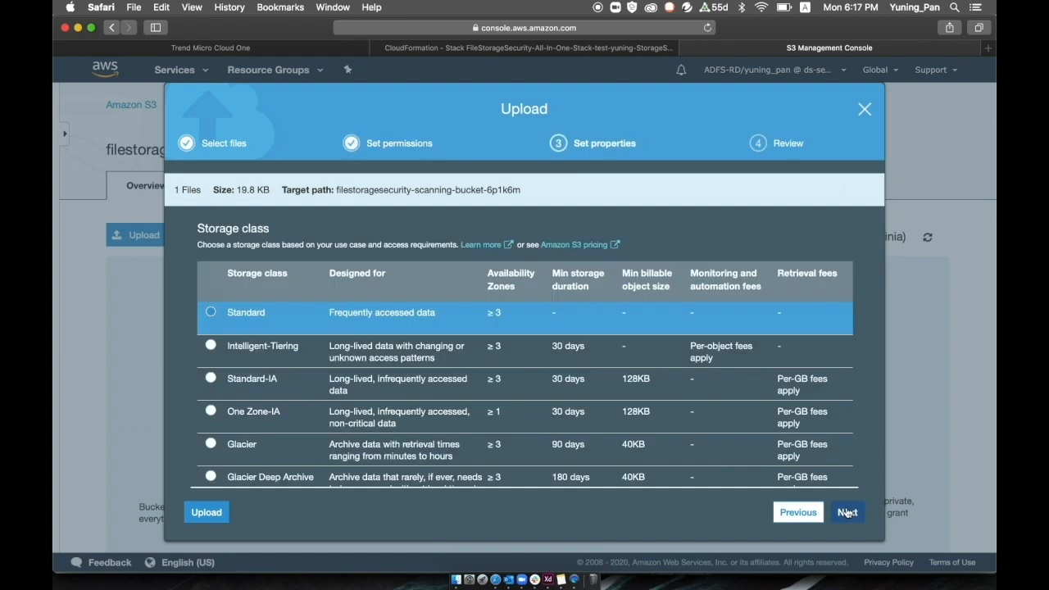
mouse_move(206, 513)
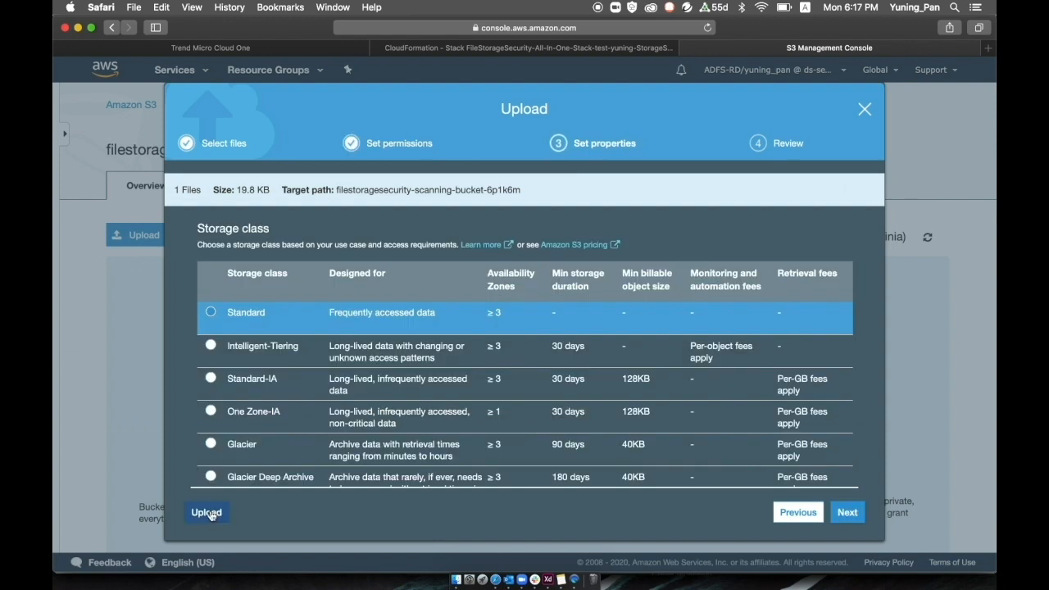
left_click(205, 512)
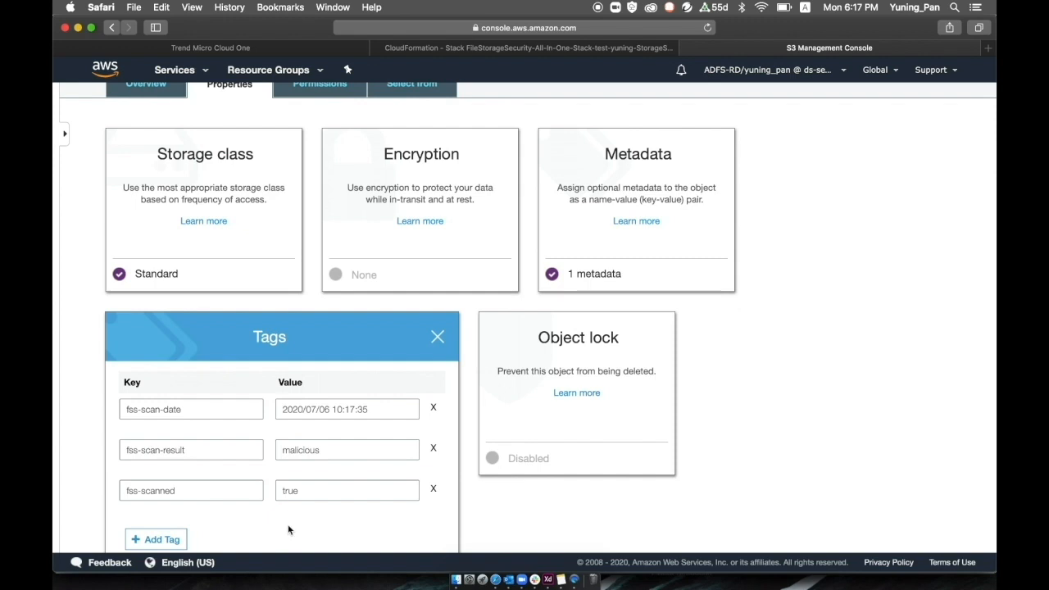
- Scroll to the object's tags showing fss-scan-result malicious and fss-scanned true
scroll("down", 3)
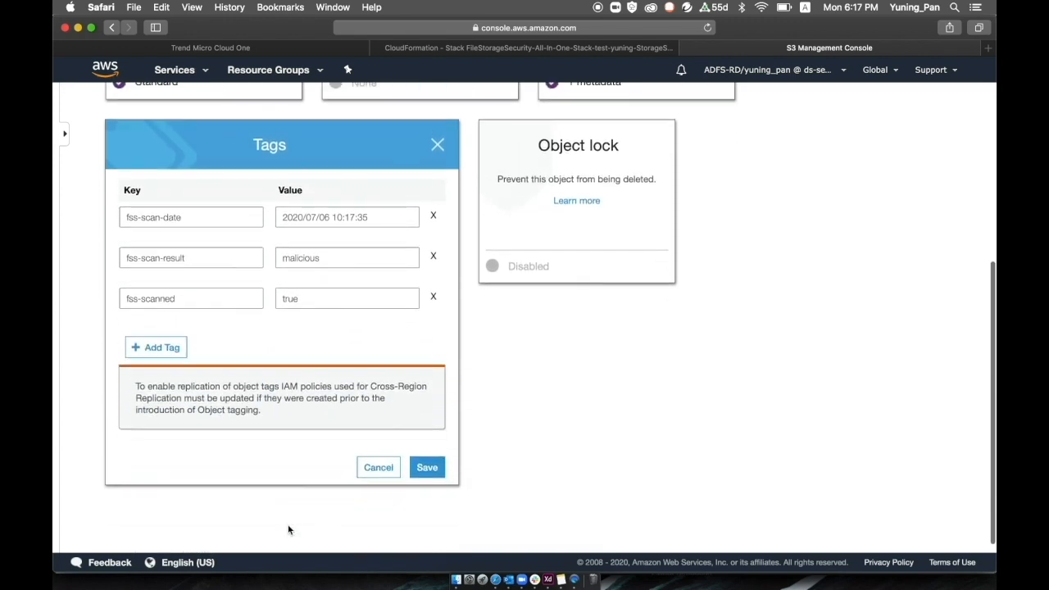
mouse_move(289, 314)
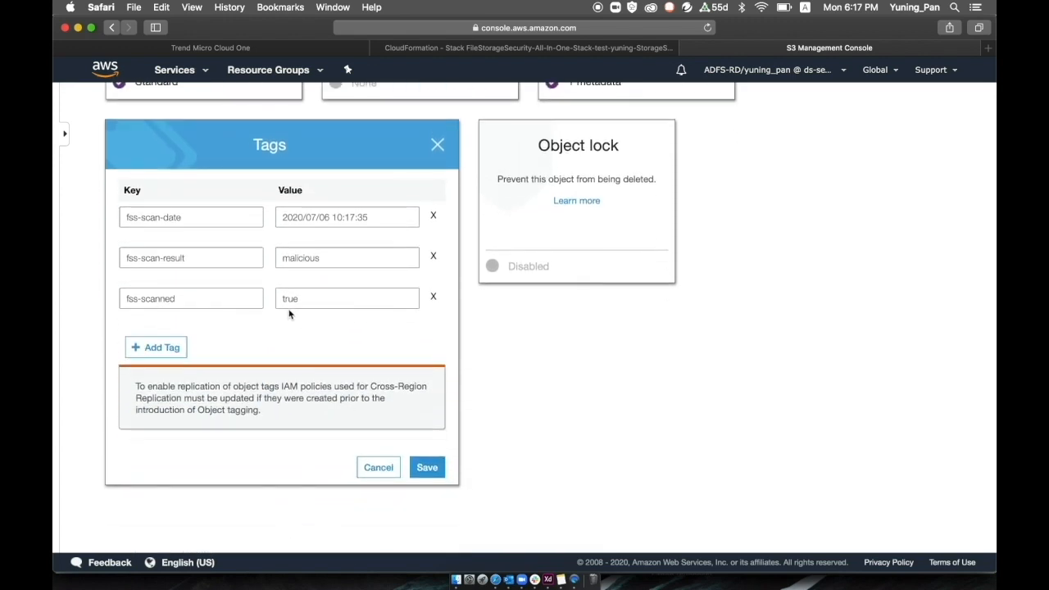